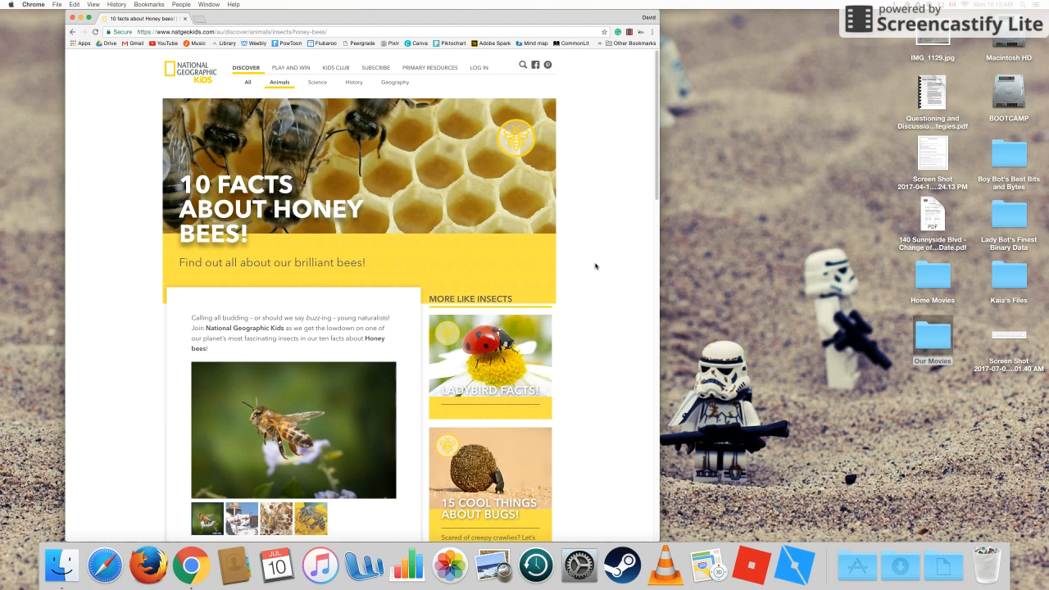
{"action": "mouse_move", "coordinate": [394, 210]}
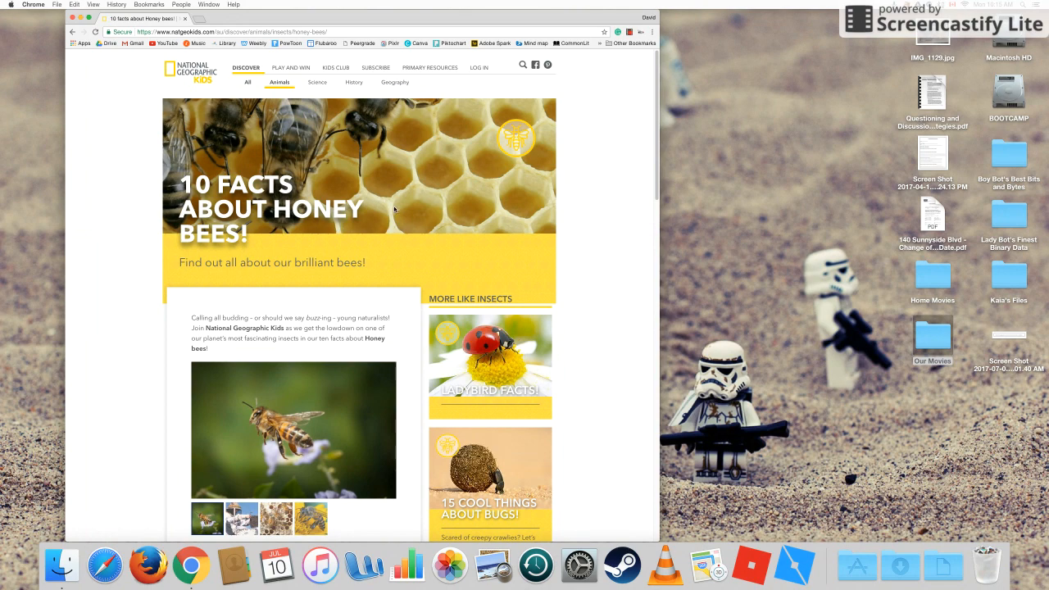
Scroll the honey bee article page down
{"action": "scroll", "scroll_direction": "down", "scroll_amount": 3}
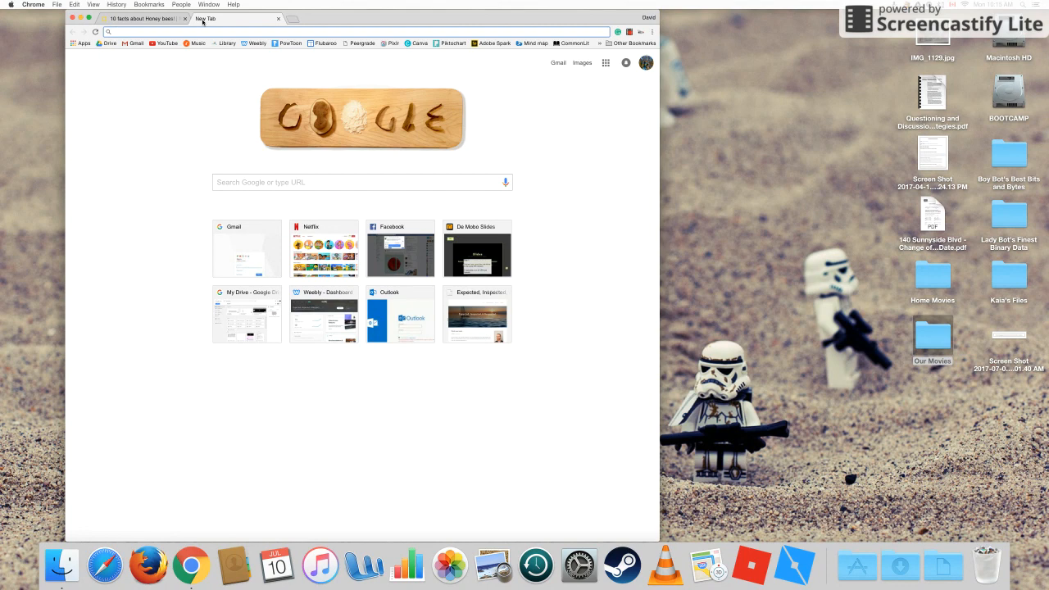
Search 'beeline reader chrome' and open the BeeLine Reader Chrome Web Store listing
{"action": "type", "text": "beeline"}
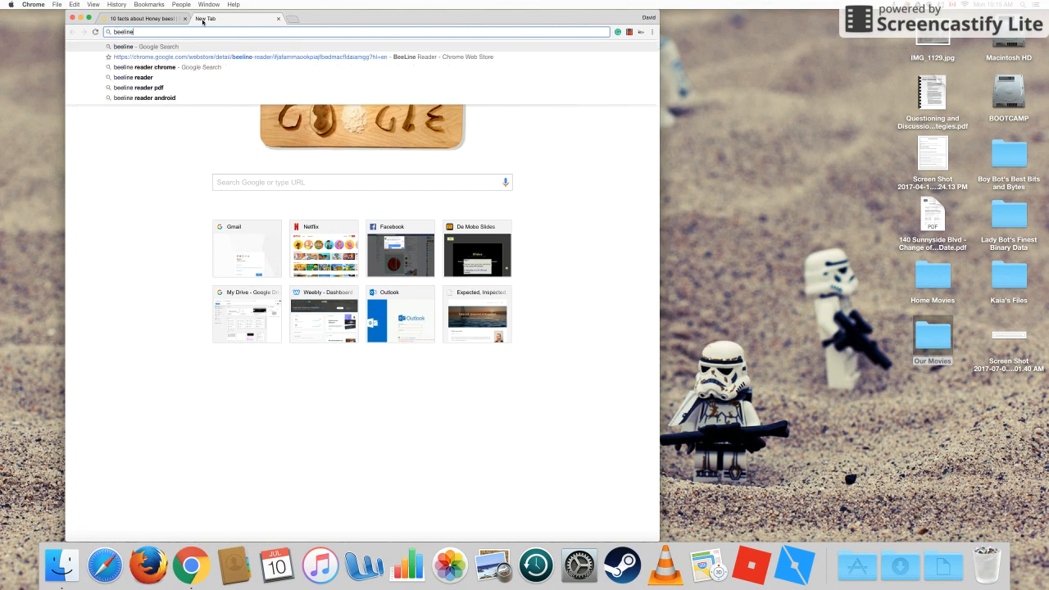
{"action": "left_click", "coordinate": [148, 66]}
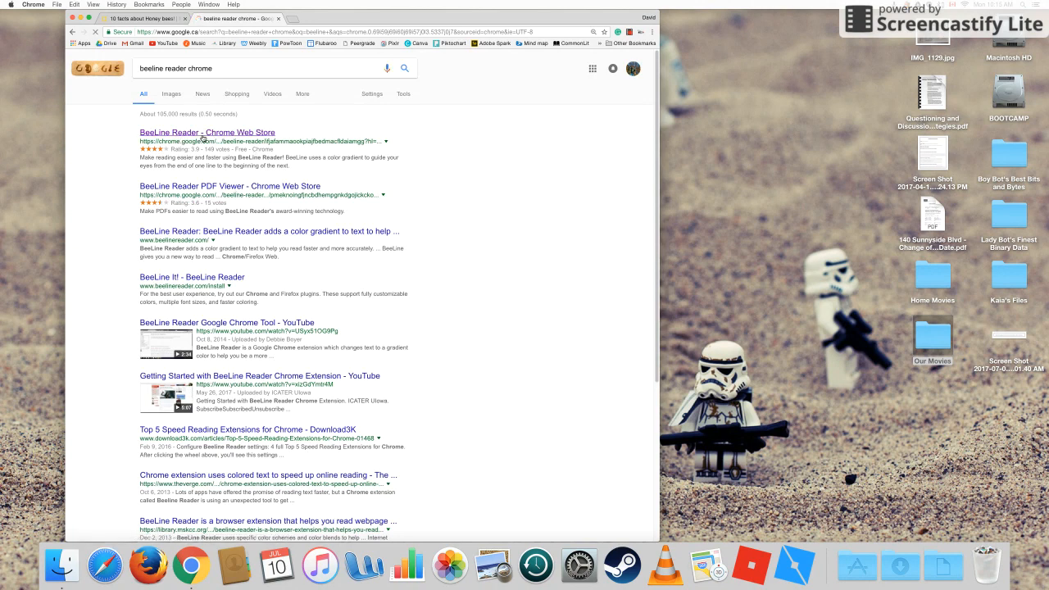
{"action": "left_click", "coordinate": [207, 132]}
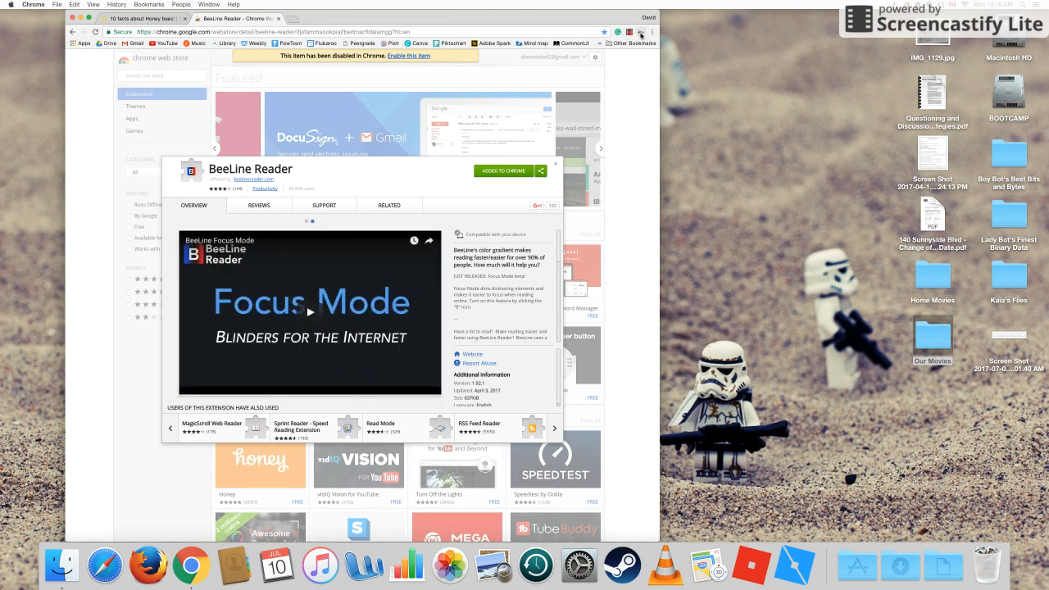
Close the Chrome Web Store tab to return to the honey bee article
{"action": "left_click", "coordinate": [641, 32]}
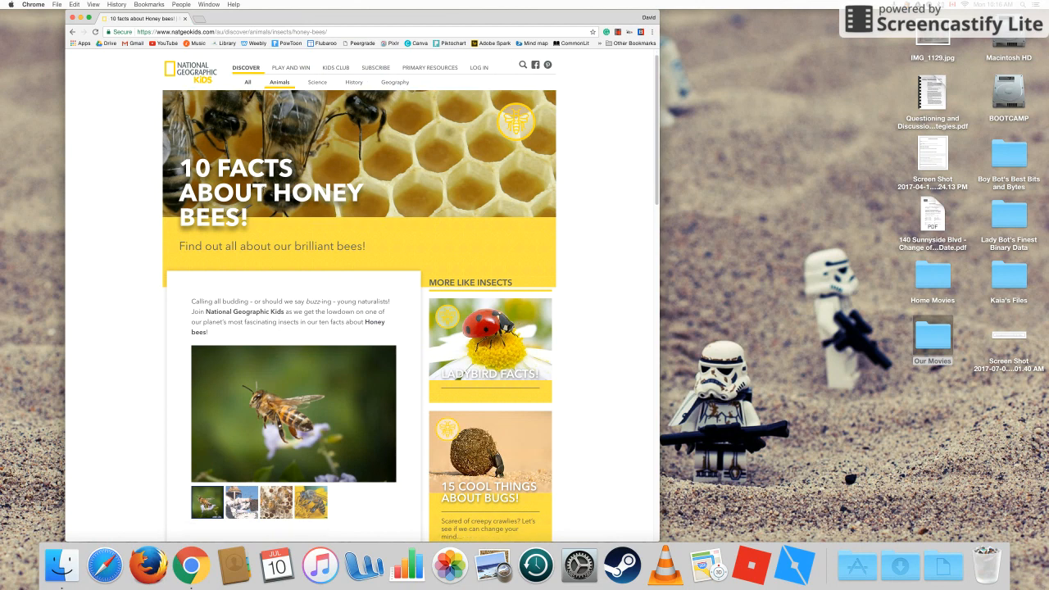
Reload the honey bee article and scroll through its BeeLine colour-gradient text
{"action": "scroll", "scroll_direction": "down", "scroll_amount": 3}
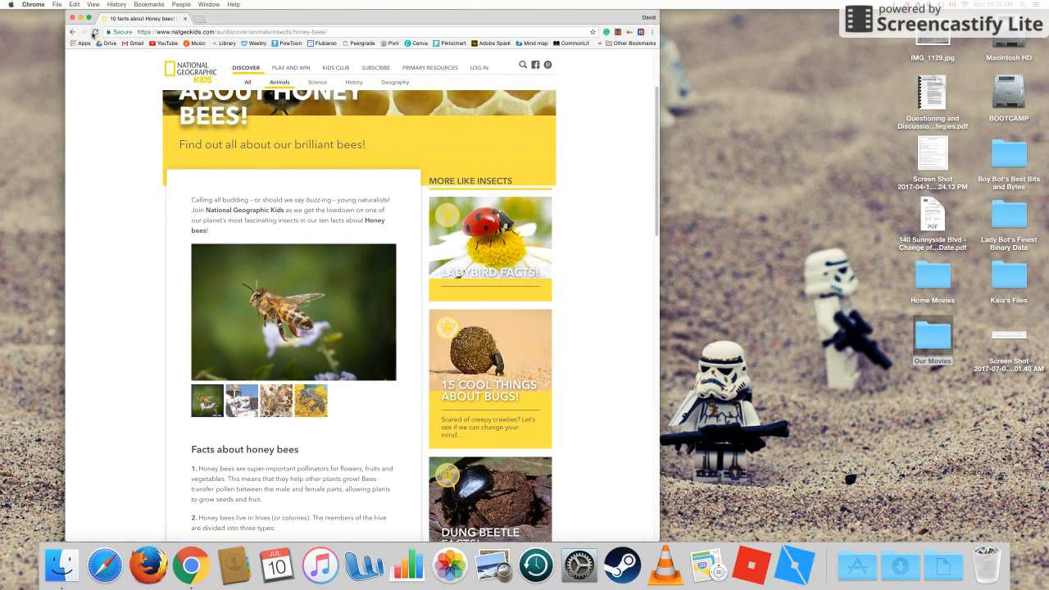
{"action": "left_click", "coordinate": [94, 32]}
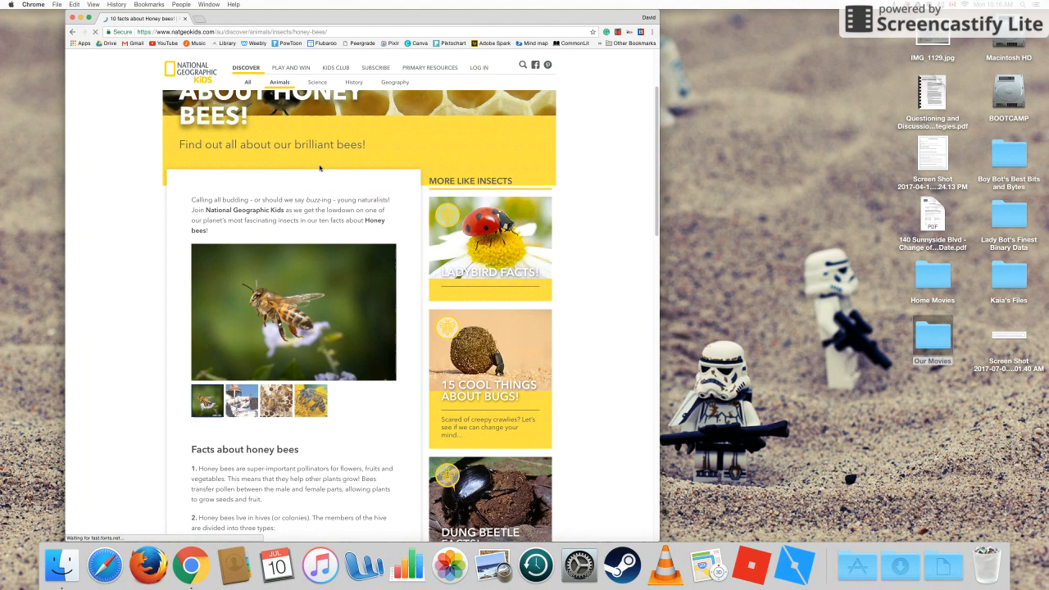
{"action": "scroll", "scroll_direction": "down", "scroll_amount": 3}
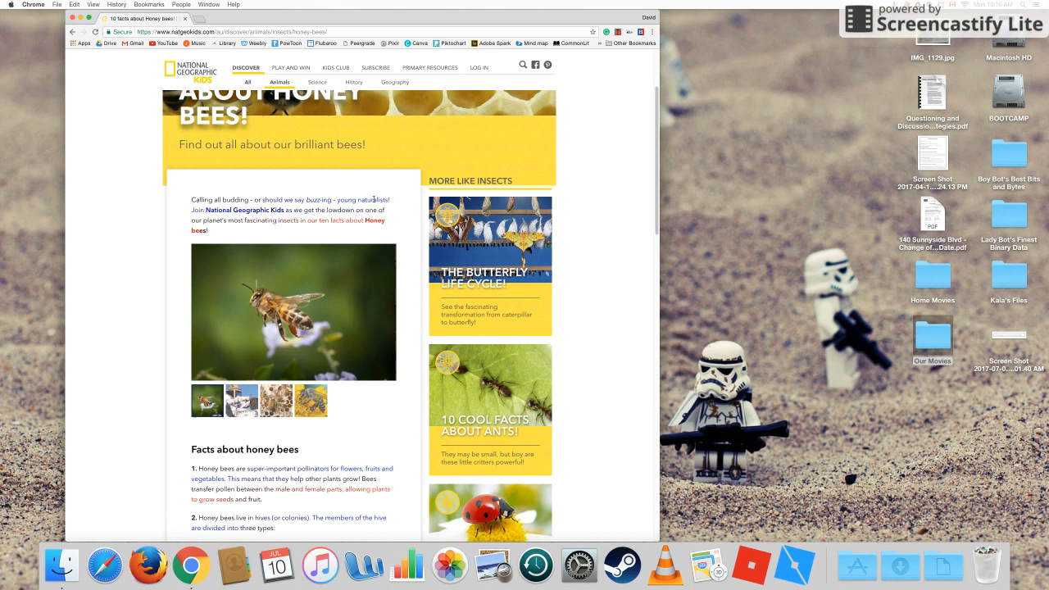
{"action": "mouse_move", "coordinate": [195, 210]}
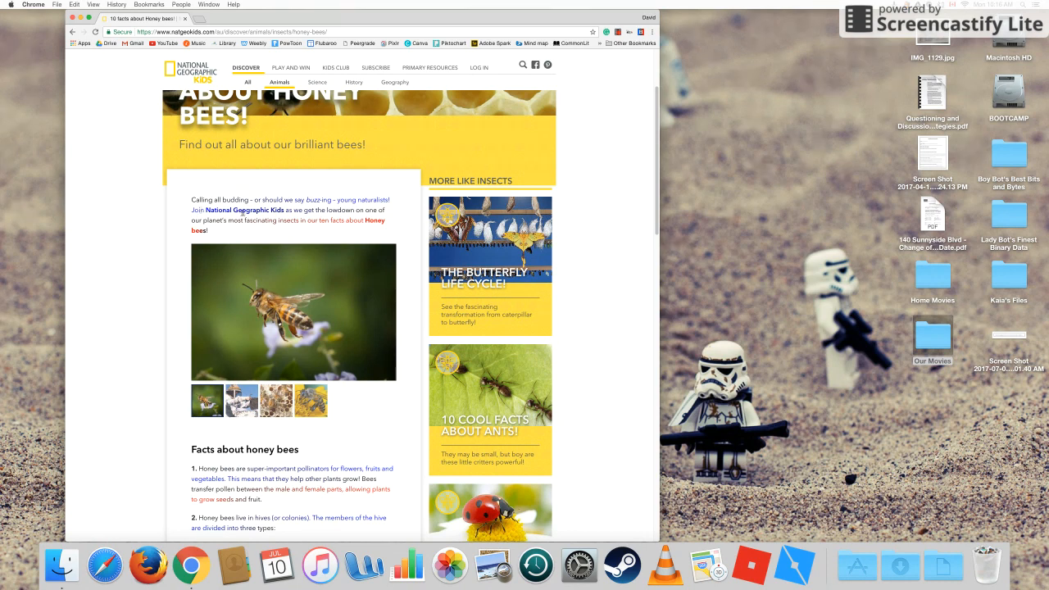
{"action": "scroll", "scroll_direction": "down", "scroll_amount": 3}
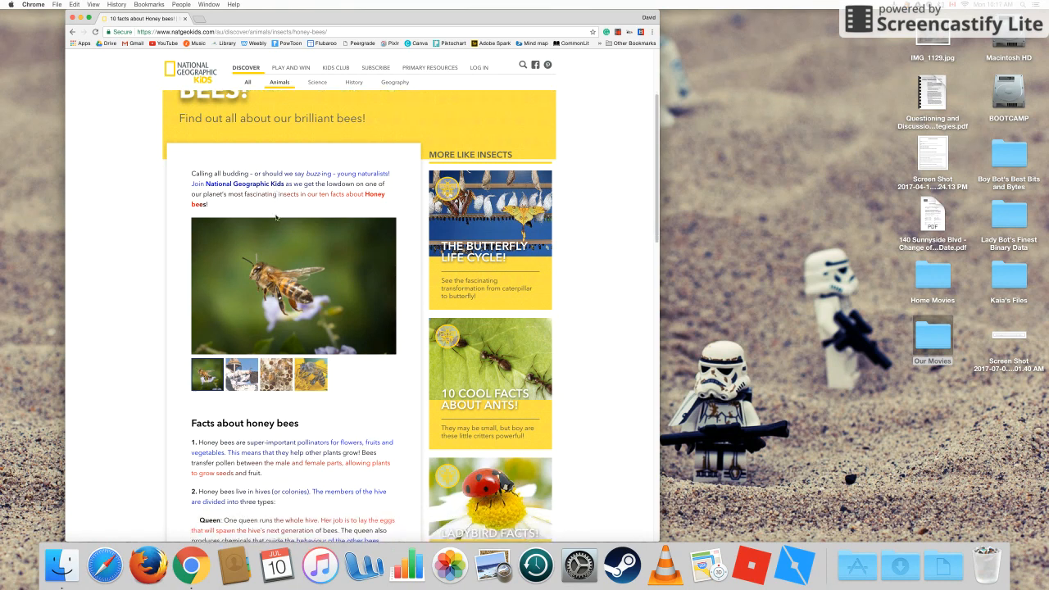
{"action": "scroll", "scroll_direction": "down", "scroll_amount": 3}
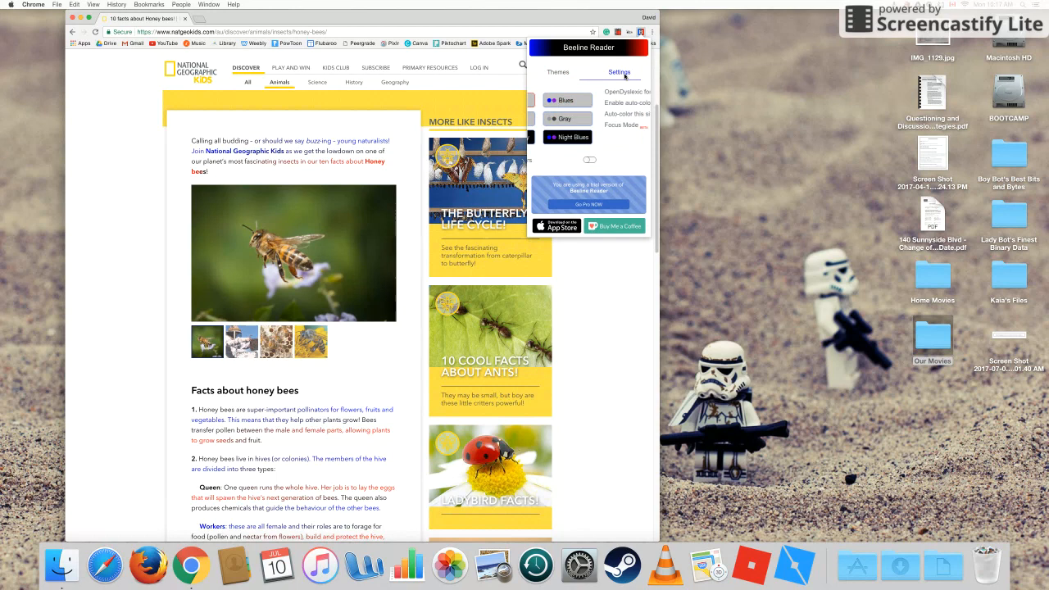
Open BeeLine Reader's Settings tab and switch on the OpenDyslexic font toggle
{"action": "left_click", "coordinate": [619, 72]}
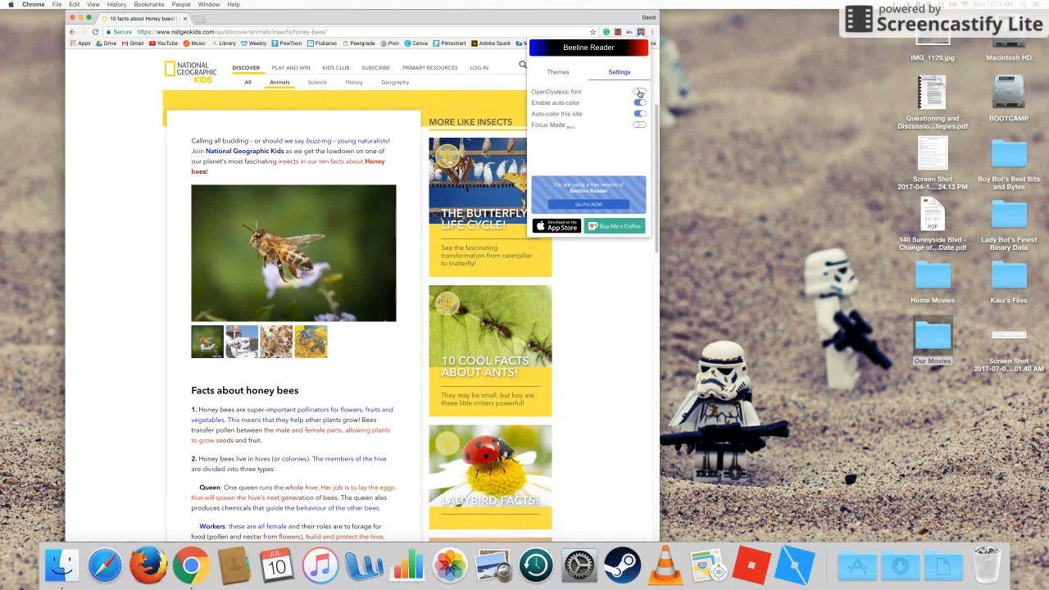
{"action": "left_click", "coordinate": [638, 92]}
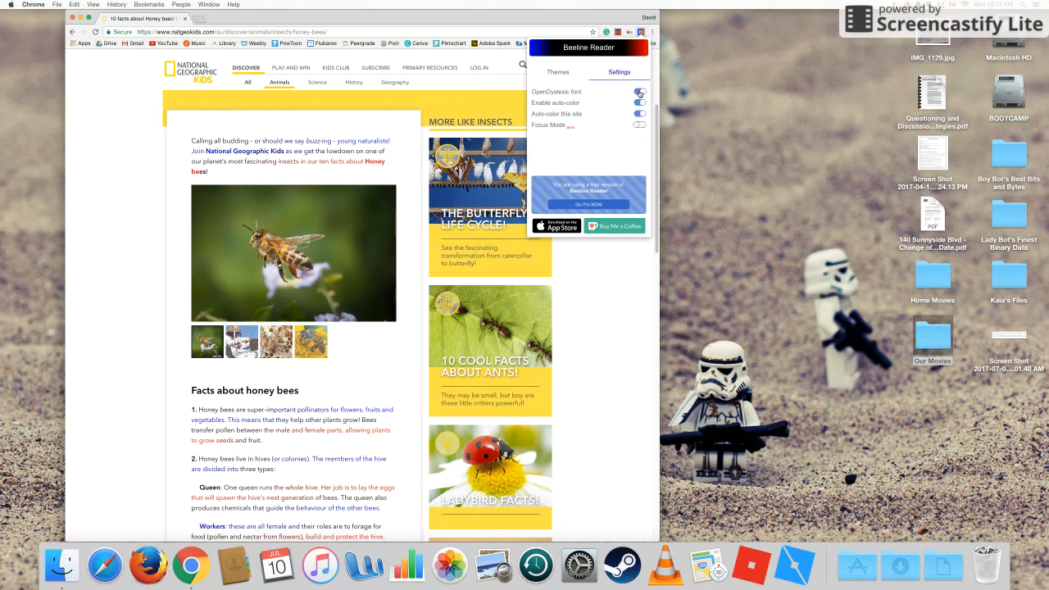
{"action": "left_click", "coordinate": [639, 91]}
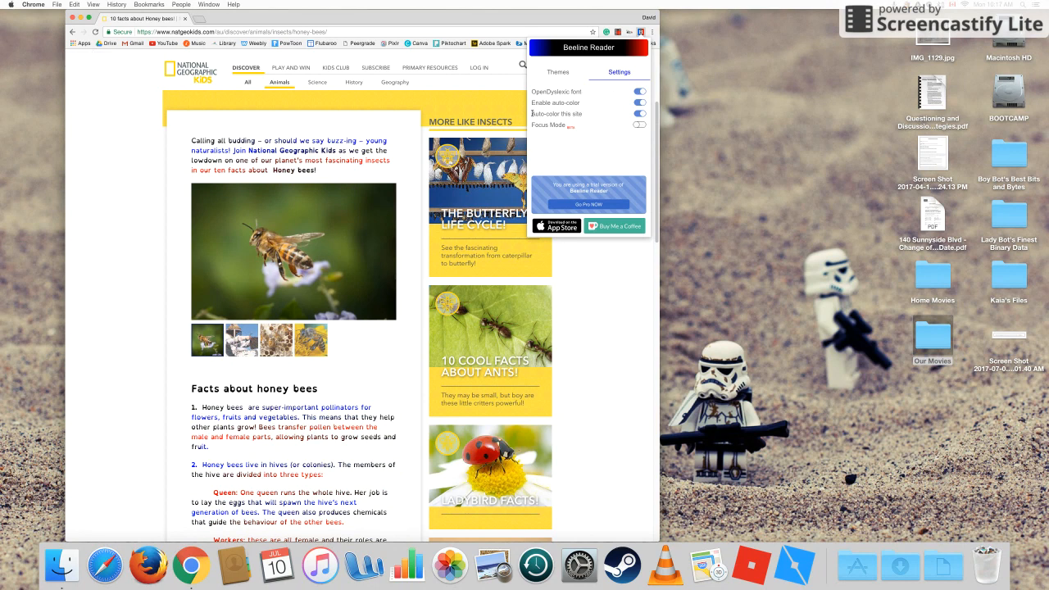
{"action": "mouse_move", "coordinate": [586, 130]}
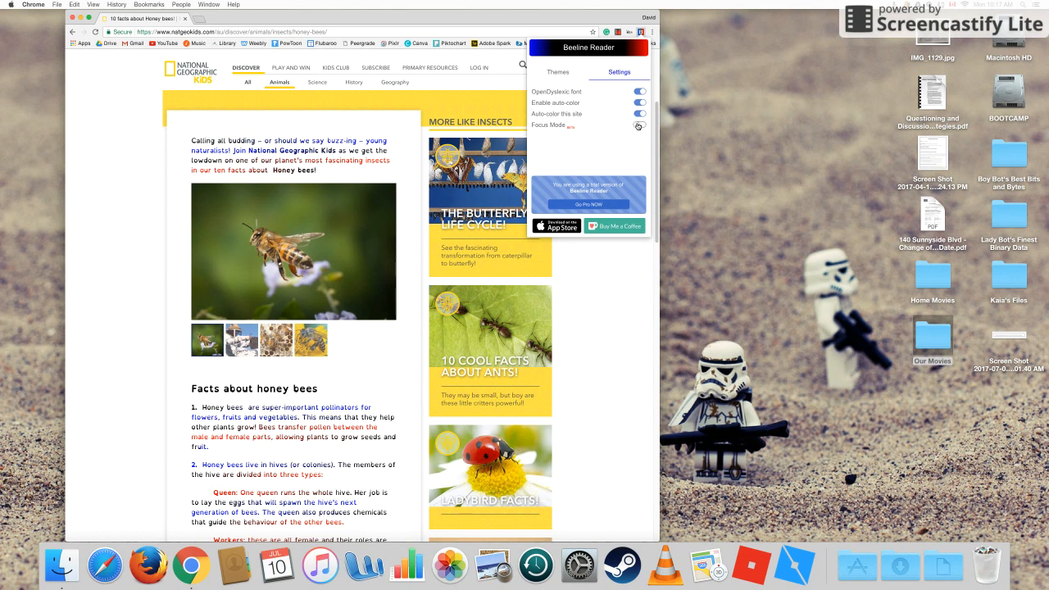
{"action": "left_click", "coordinate": [639, 126]}
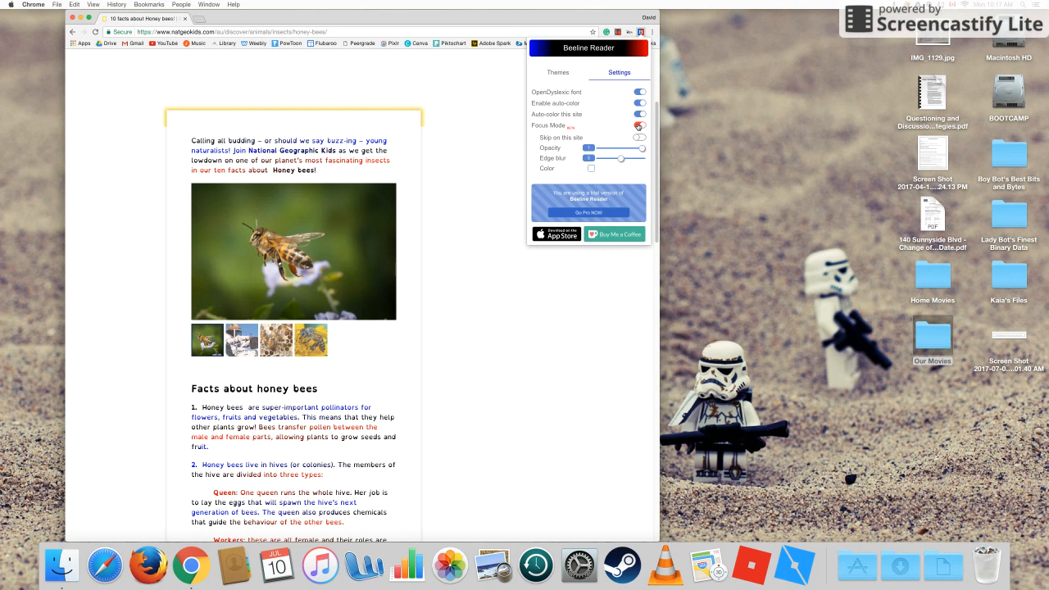
{"action": "left_click", "coordinate": [638, 125]}
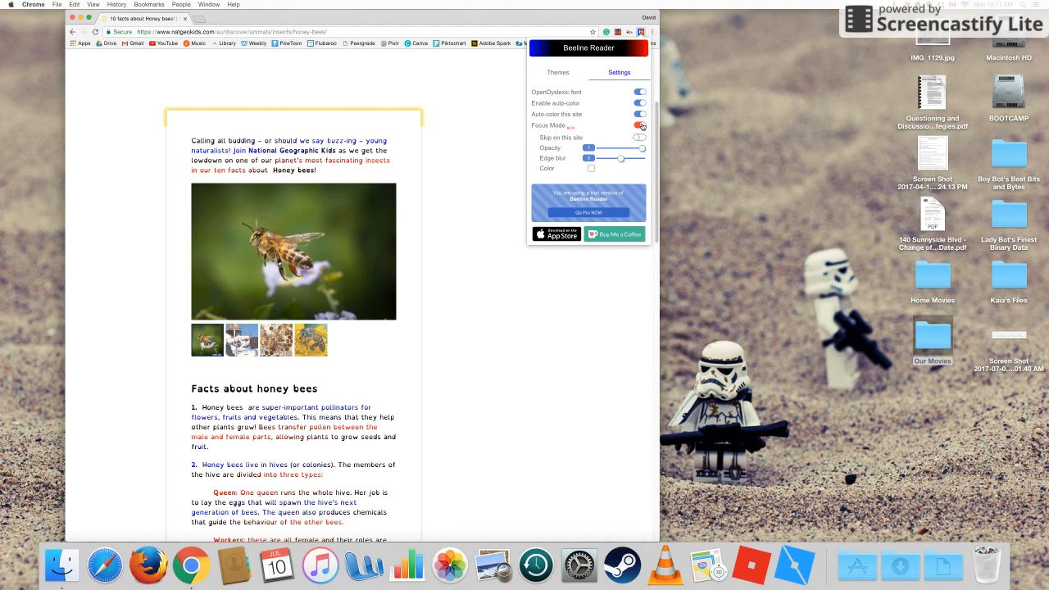
{"action": "left_click", "coordinate": [640, 125]}
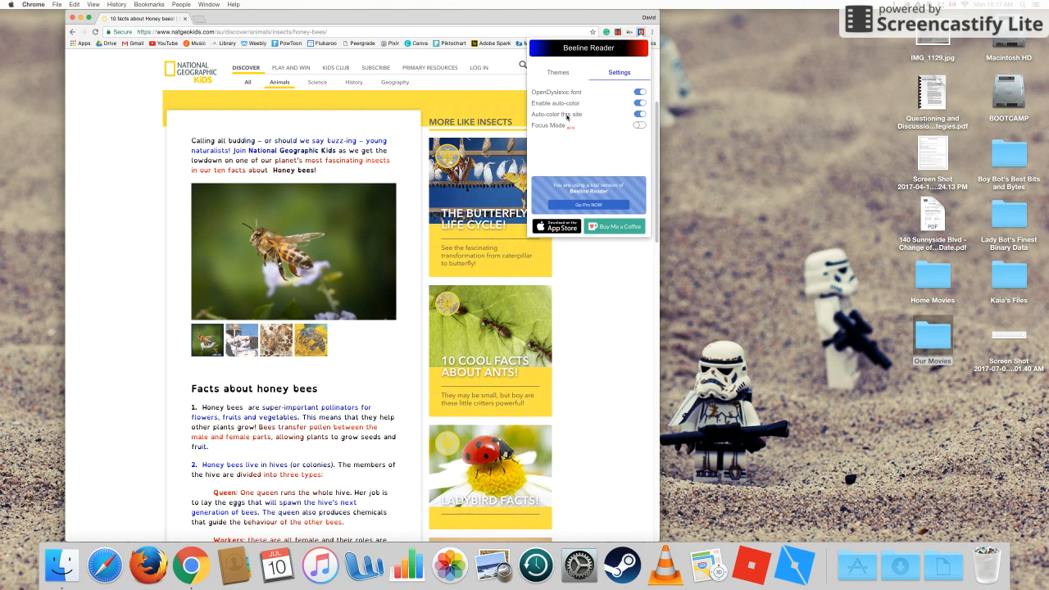
Select the Dark colour theme under BeeLine Reader's Themes tab
{"action": "left_click", "coordinate": [558, 72]}
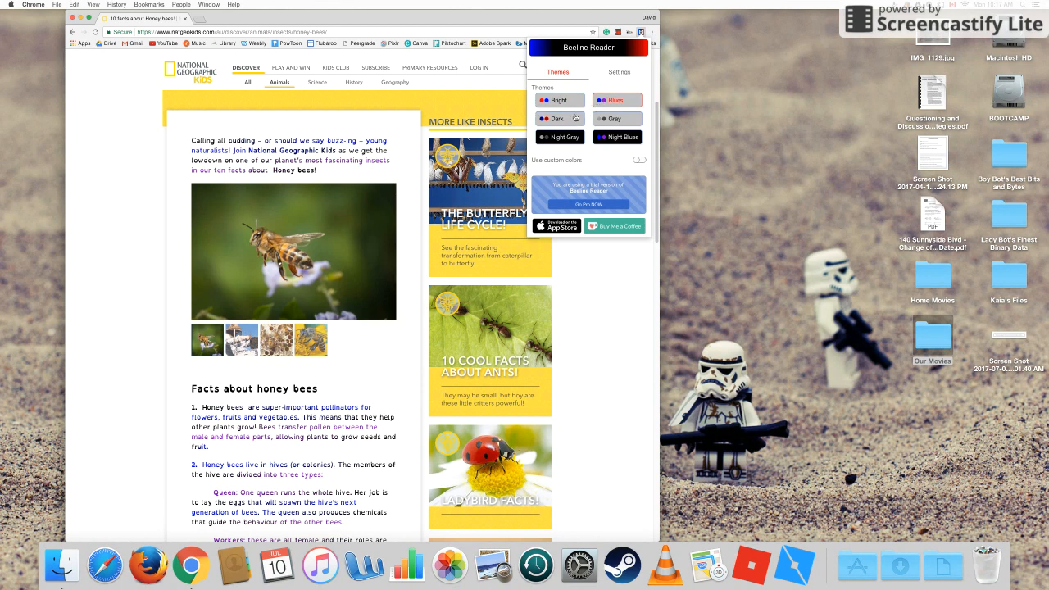
{"action": "left_click", "coordinate": [558, 100]}
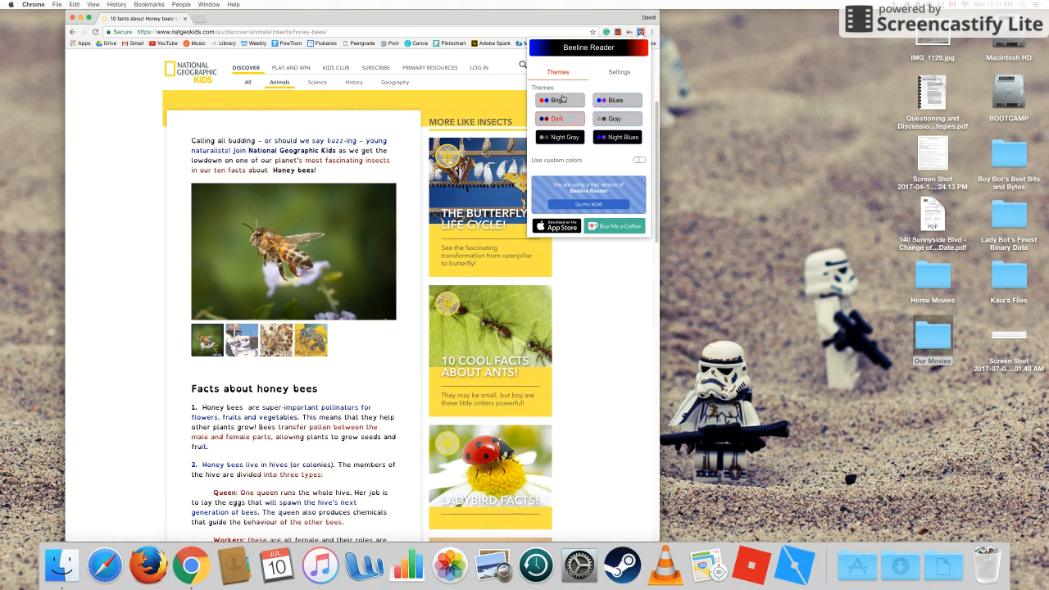